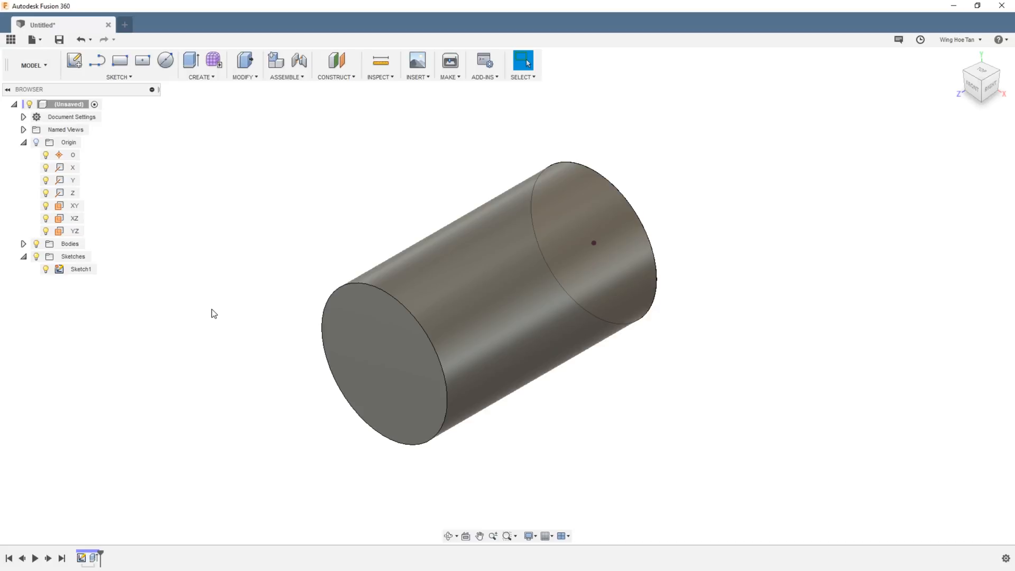
{"action": "mouse_move", "coordinate": [233, 324]}
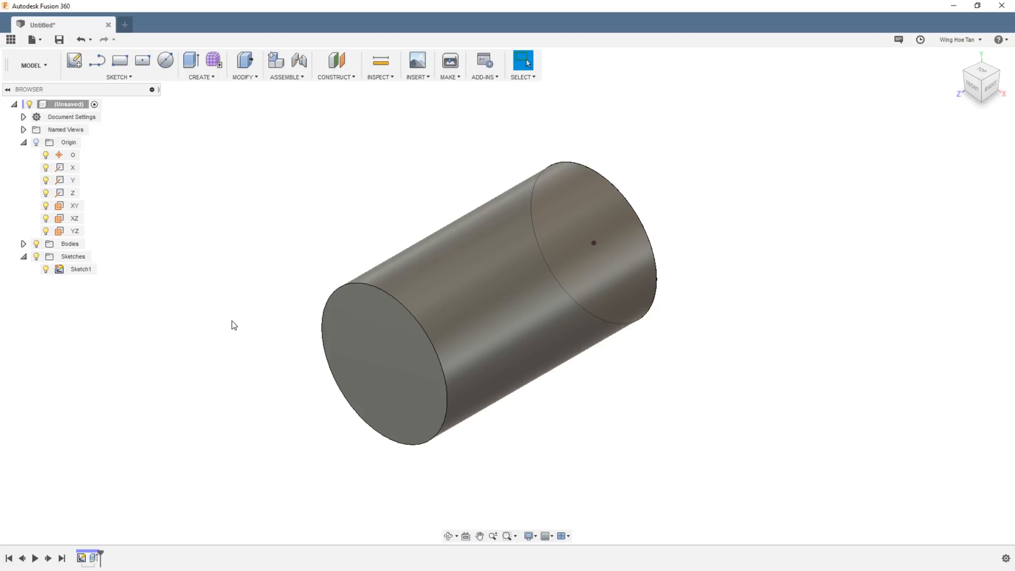
{"action": "mouse_move", "coordinate": [95, 559]}
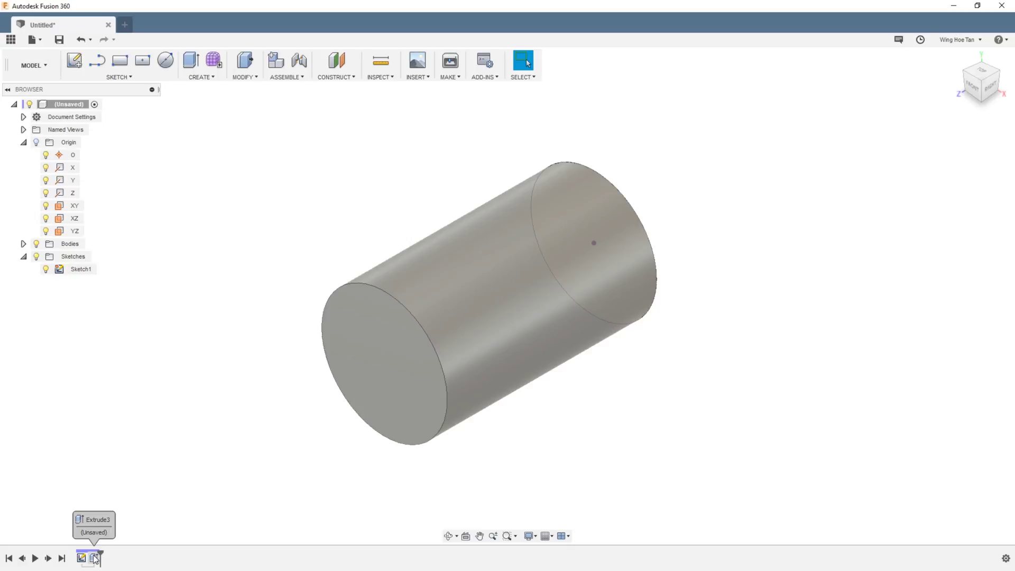
- Start Press Pull on the cylinder's front face, showing its 50 mm offset
{"action": "double_click", "coordinate": [94, 556]}
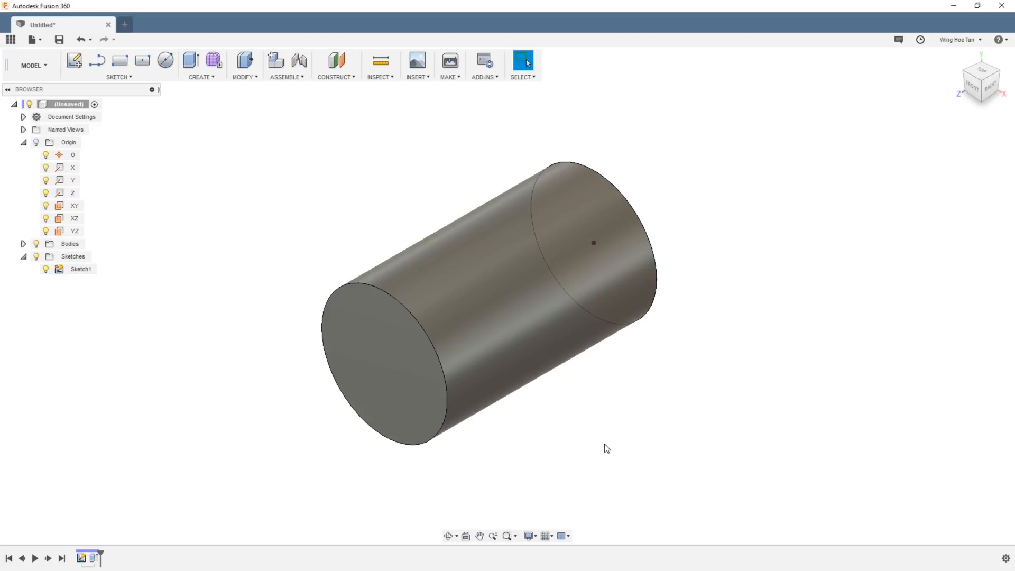
{"action": "mouse_move", "coordinate": [245, 177]}
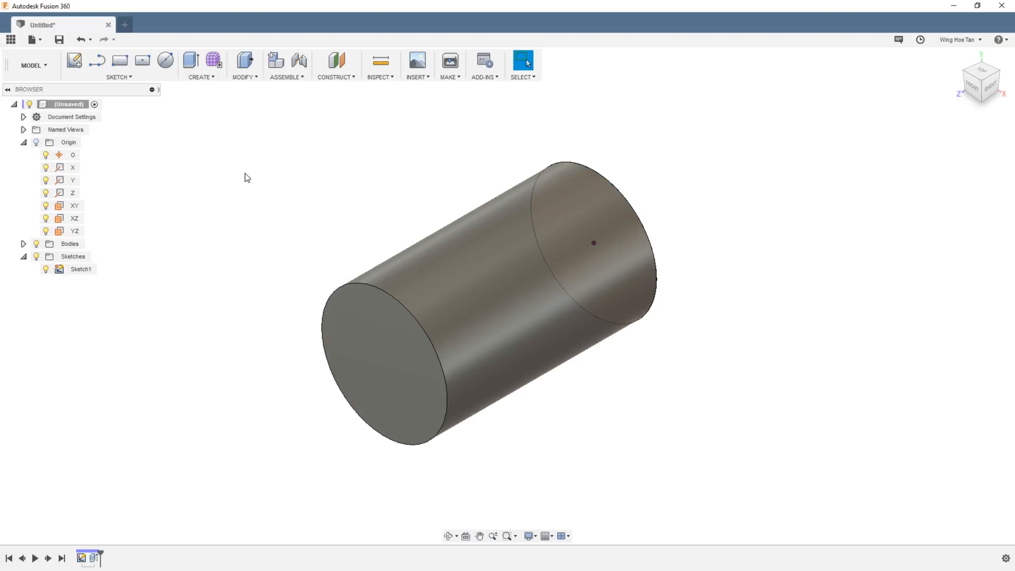
{"action": "left_click", "coordinate": [245, 75]}
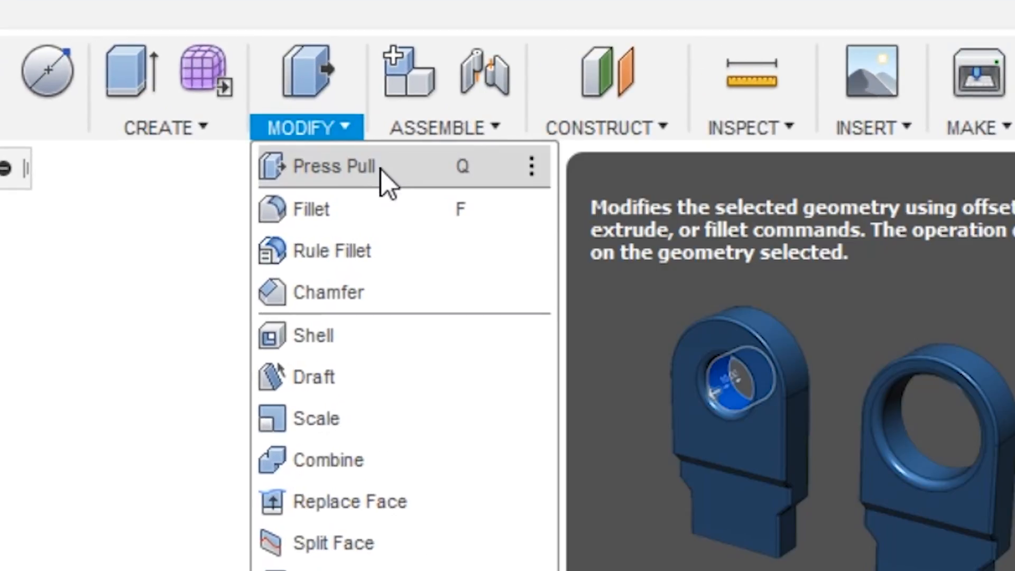
{"action": "left_click", "coordinate": [332, 166]}
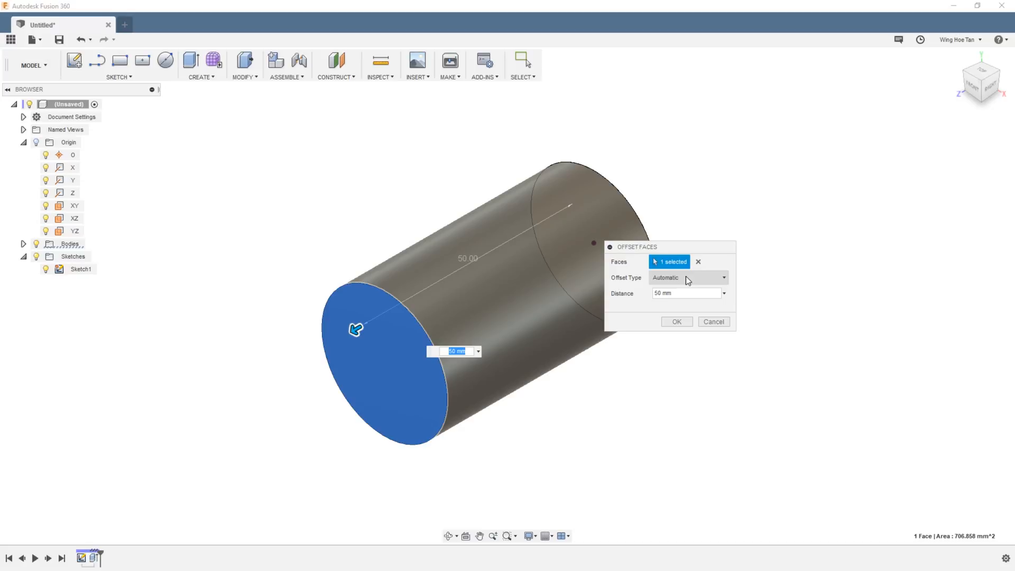
- Set the Offset Type to Modify Existing Feature to lengthen the original extrusion
{"action": "left_click", "coordinate": [688, 277]}
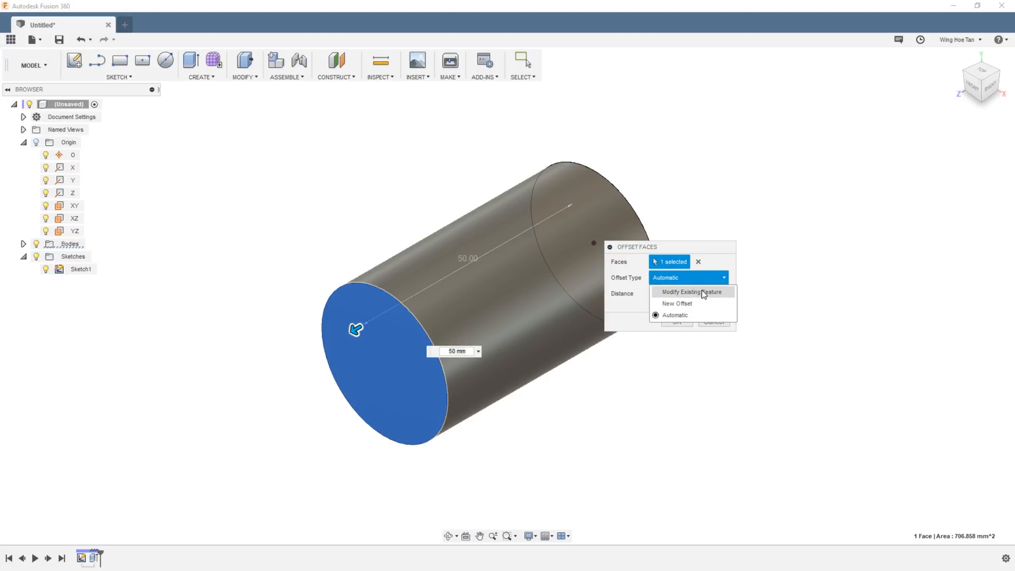
{"action": "left_click", "coordinate": [689, 291]}
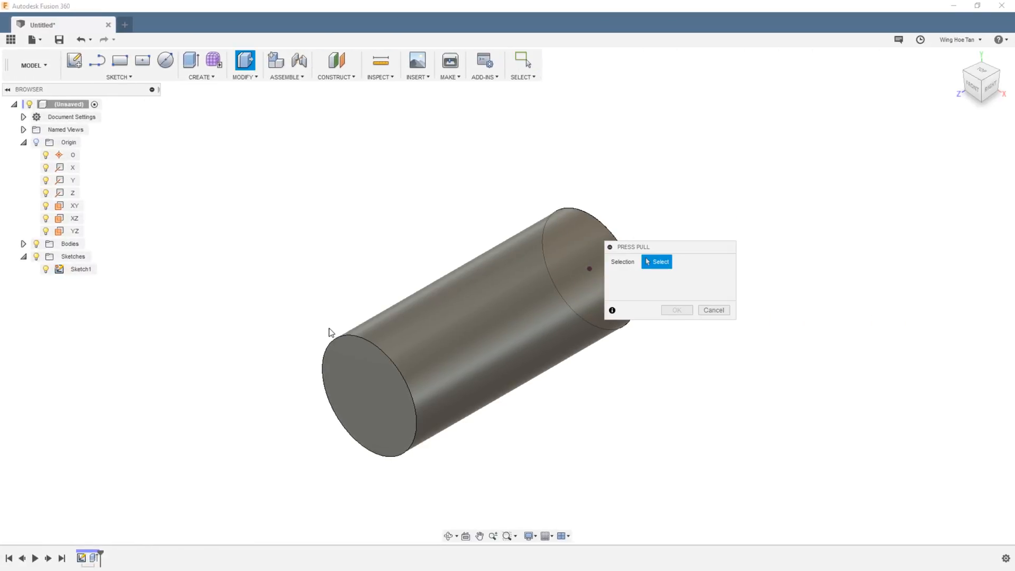
- Reselect the front face, switch Offset Type to New Offset, and edit the 0 mm distance
{"action": "left_click", "coordinate": [365, 389]}
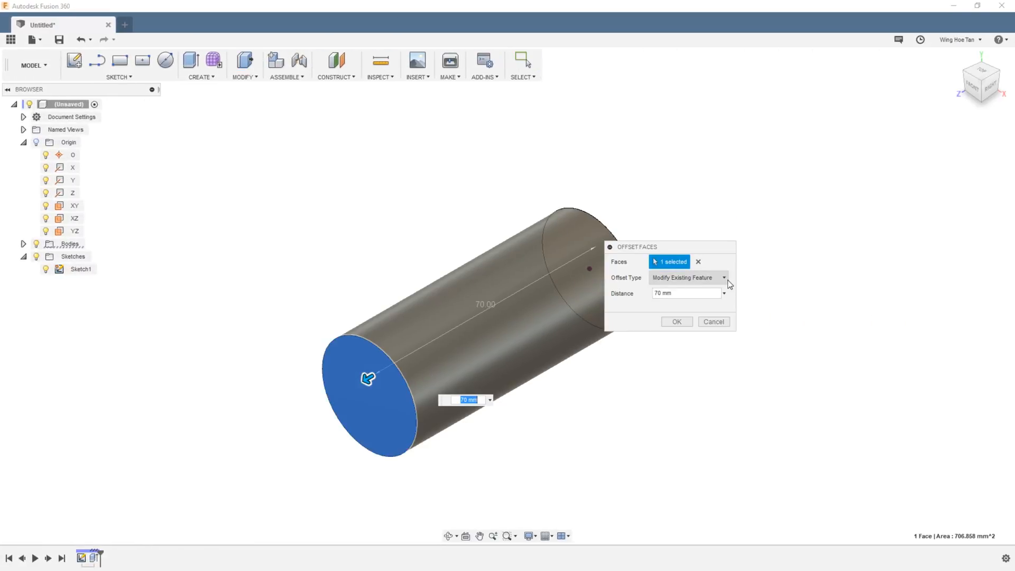
{"action": "left_click", "coordinate": [724, 278]}
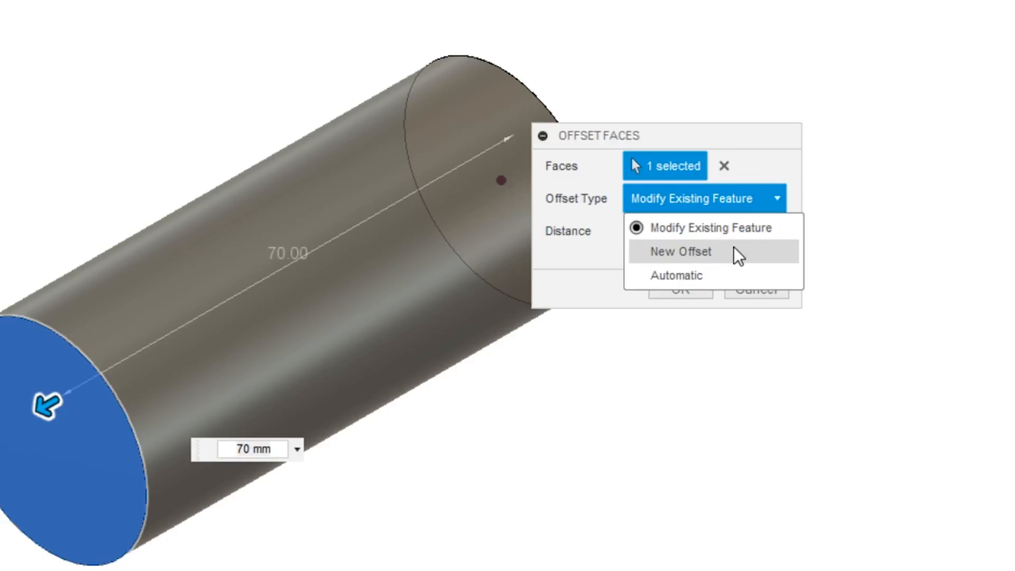
{"action": "left_click", "coordinate": [680, 251]}
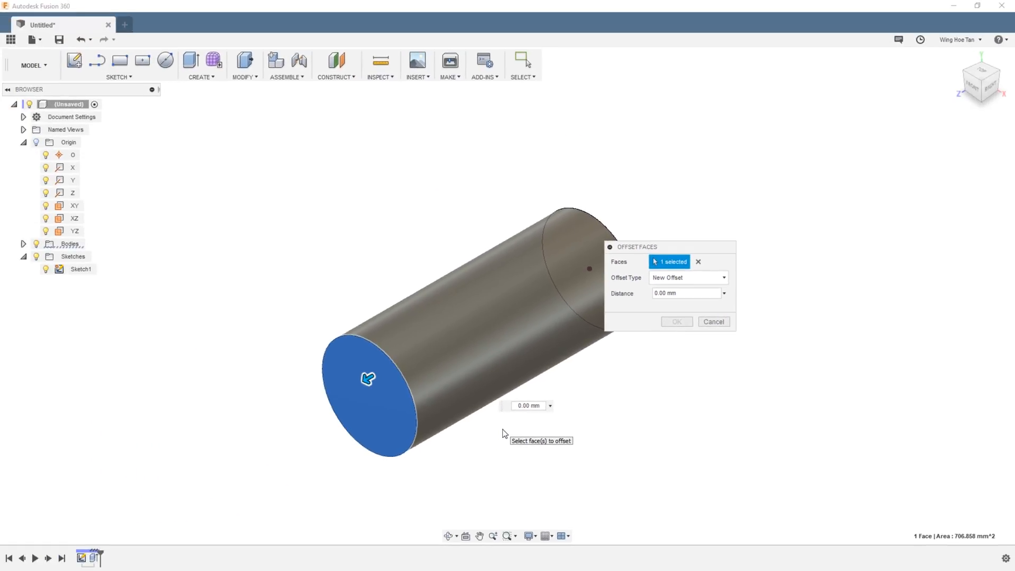
{"action": "mouse_move", "coordinate": [506, 428]}
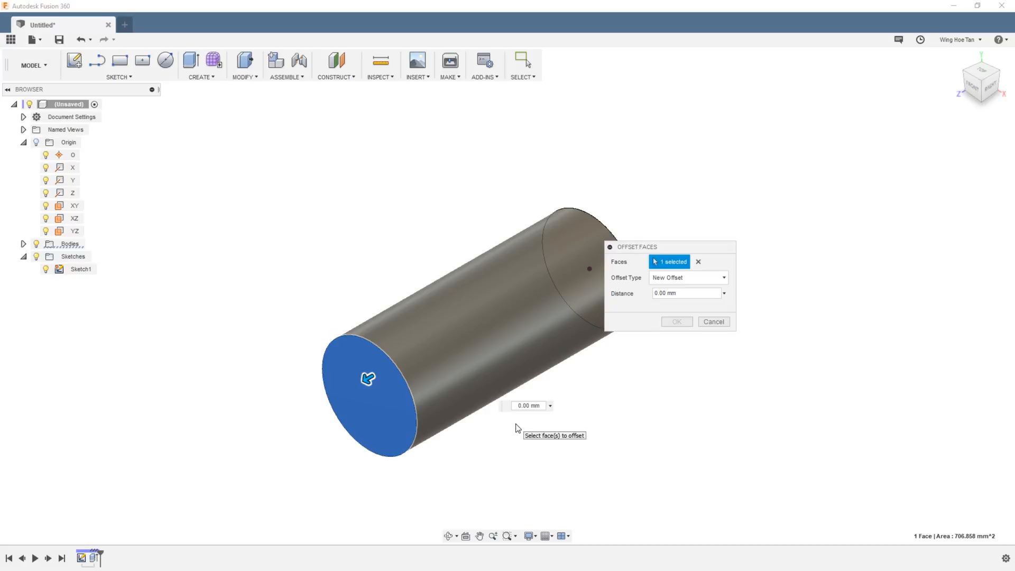
{"action": "left_click", "coordinate": [526, 405]}
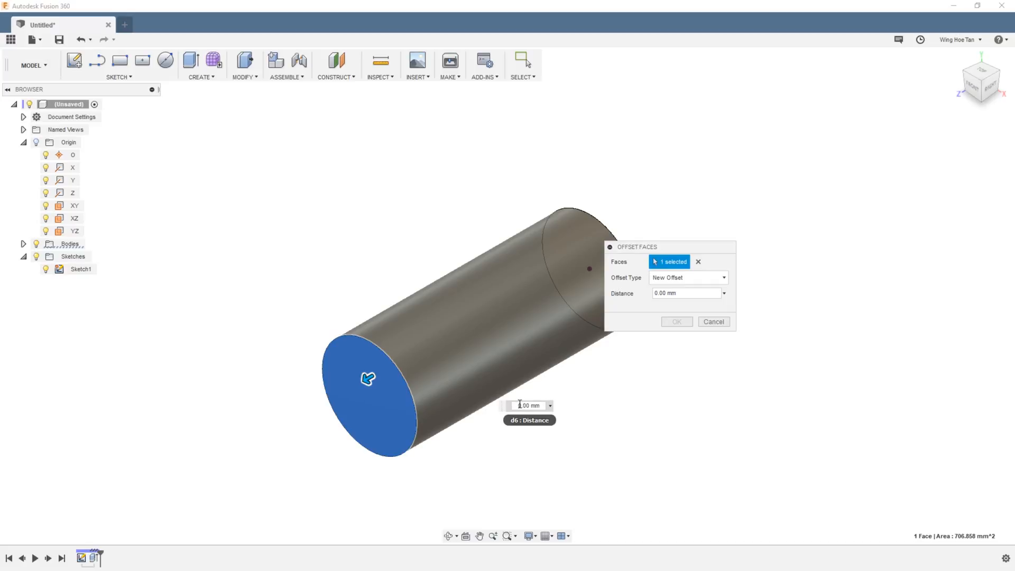